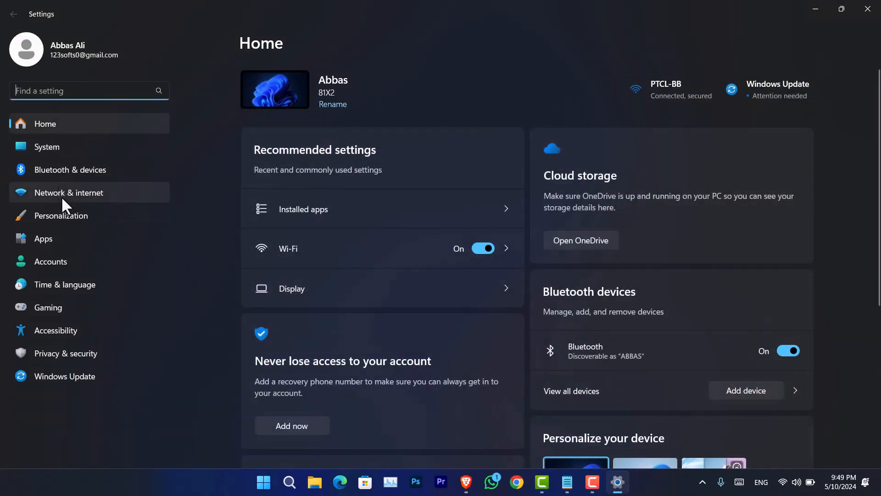
Open the PTCL-BB Wi-Fi properties and scroll to DNS server assignment.
left_click(69, 192)
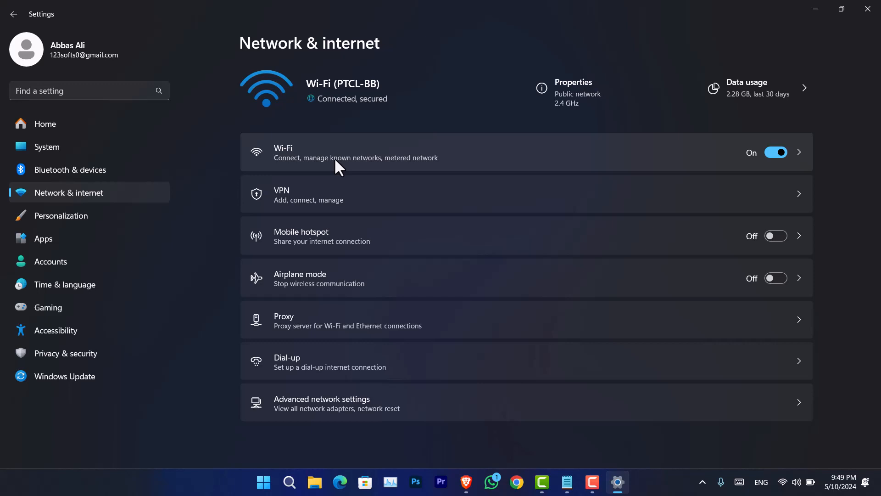
mouse_move(293, 169)
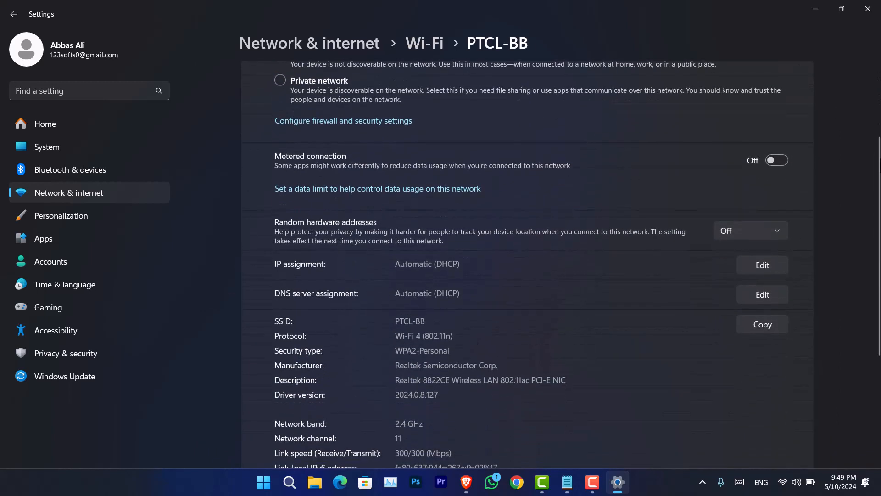
scroll("down", 3)
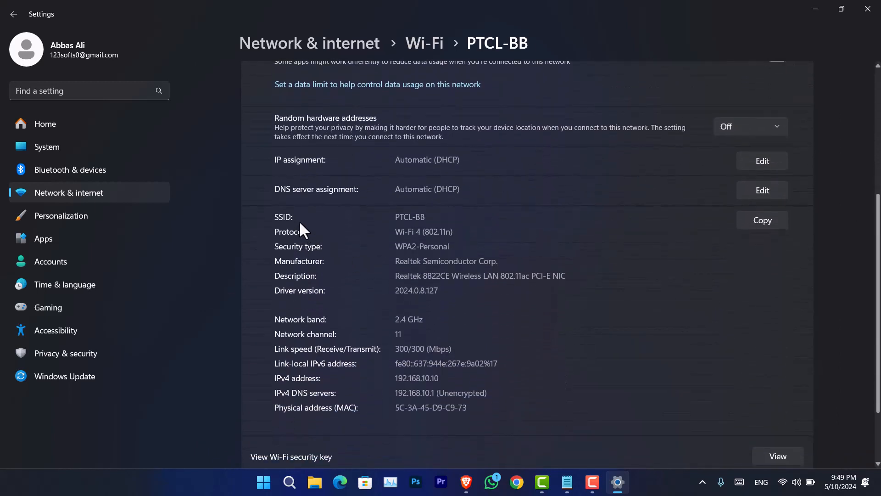
mouse_move(323, 211)
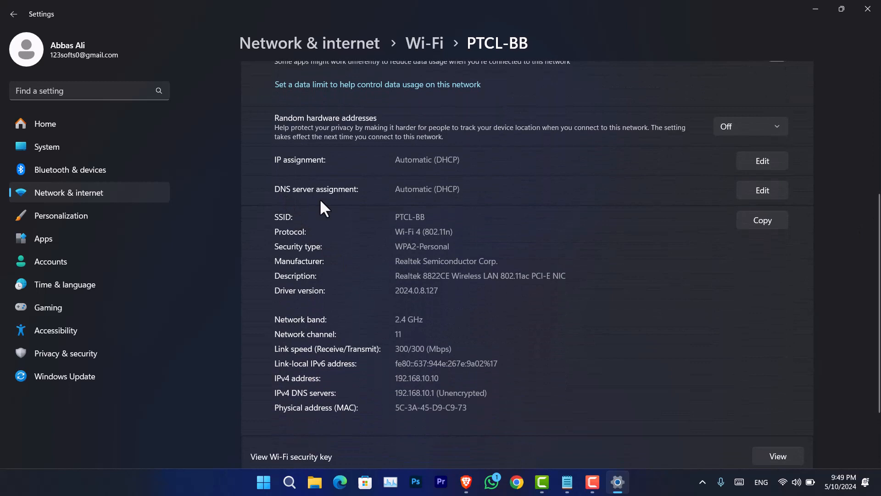
Edit the DNS server assignment and switch it from automatic to Manual.
left_click(762, 190)
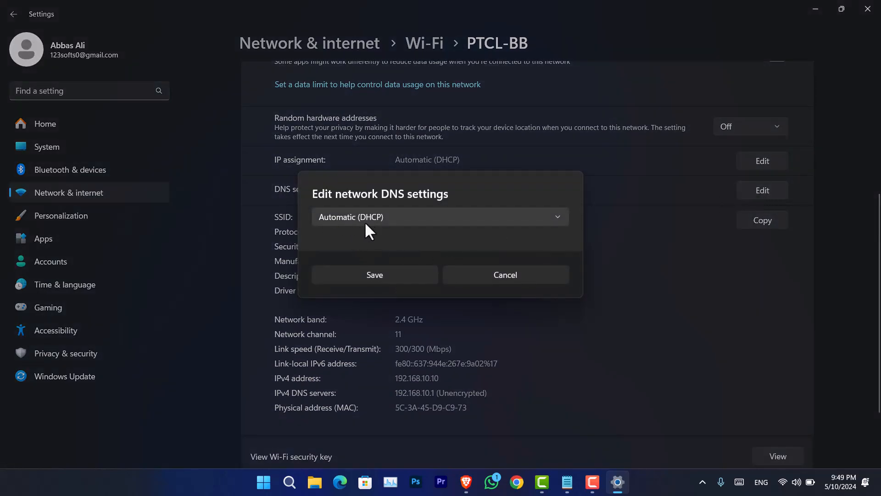
mouse_move(391, 226)
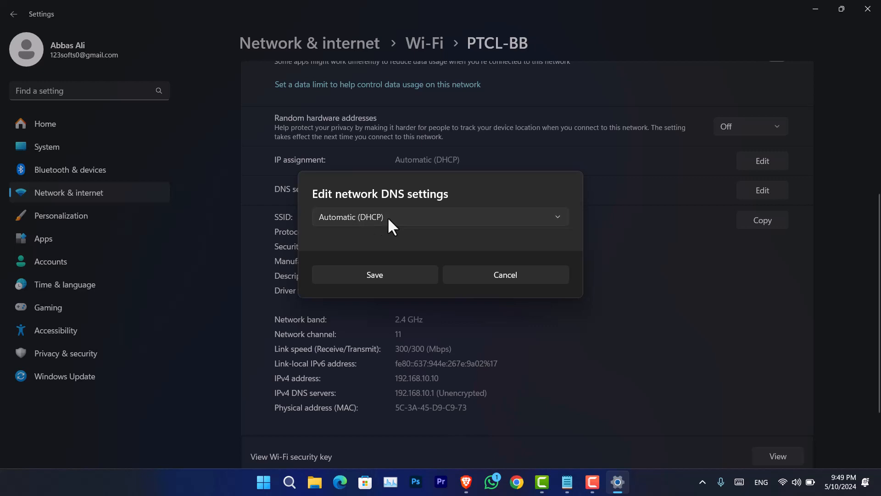
left_click(440, 217)
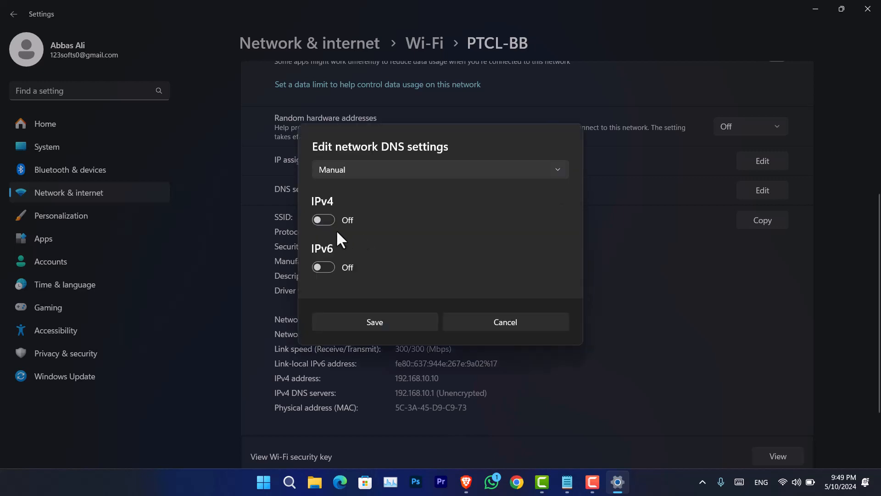
left_click(322, 220)
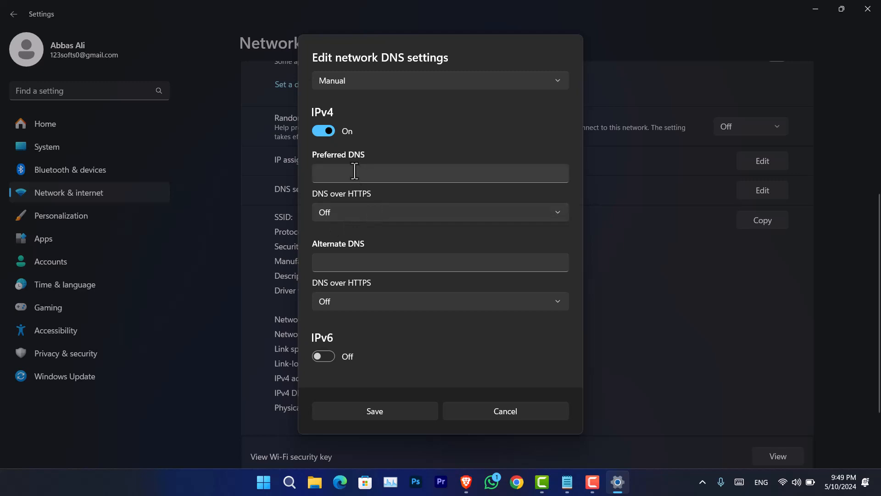
mouse_move(353, 166)
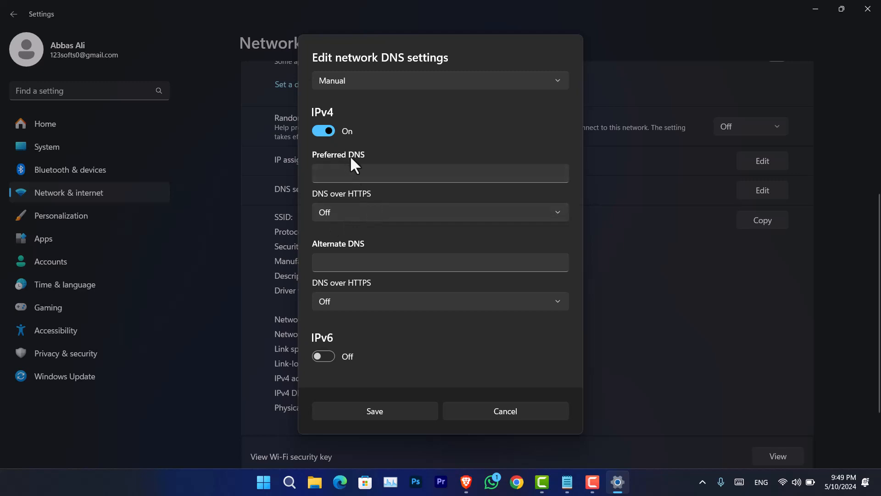
mouse_move(346, 211)
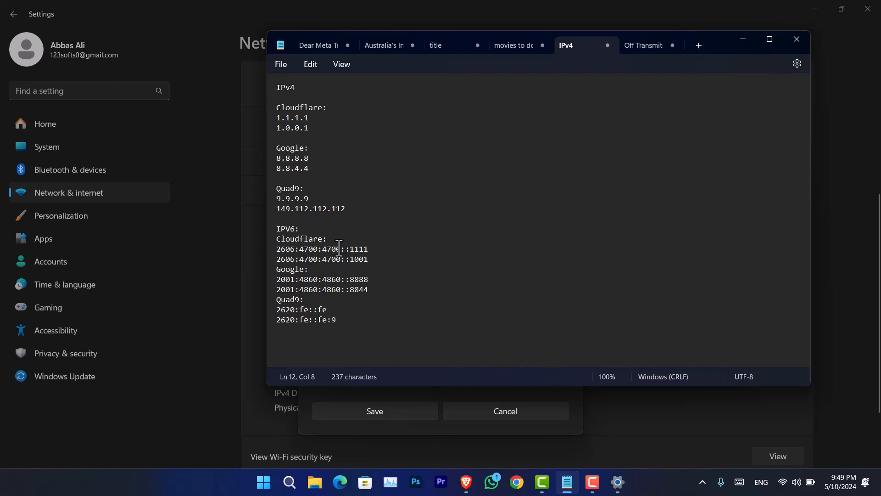
mouse_move(731, 59)
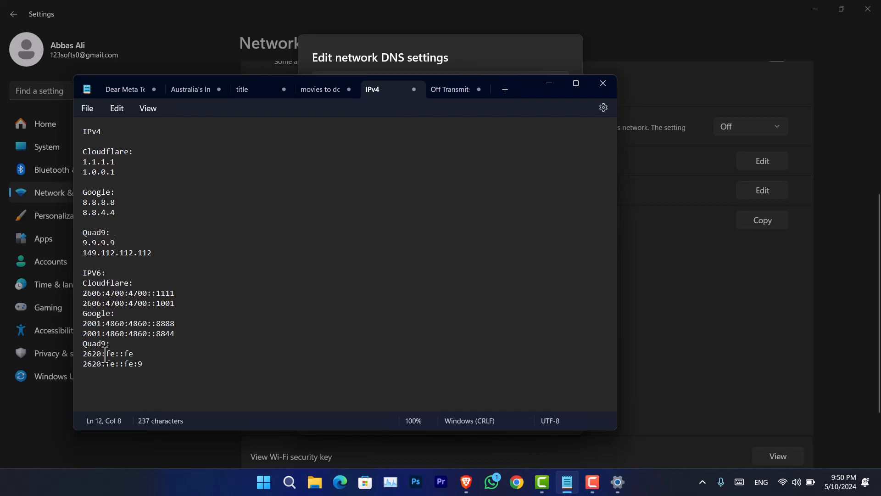
Check the Notepad list of Cloudflare, Google and Quad9 DNS addresses.
double_click(108, 162)
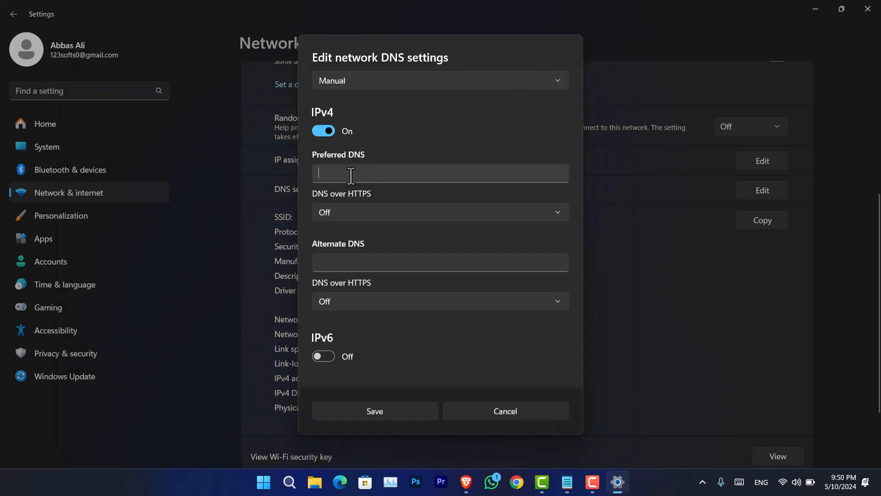
Set 1.1.1.1 as preferred IPv4 DNS with automatic DNS over HTTPS.
type("1.1.1.1")
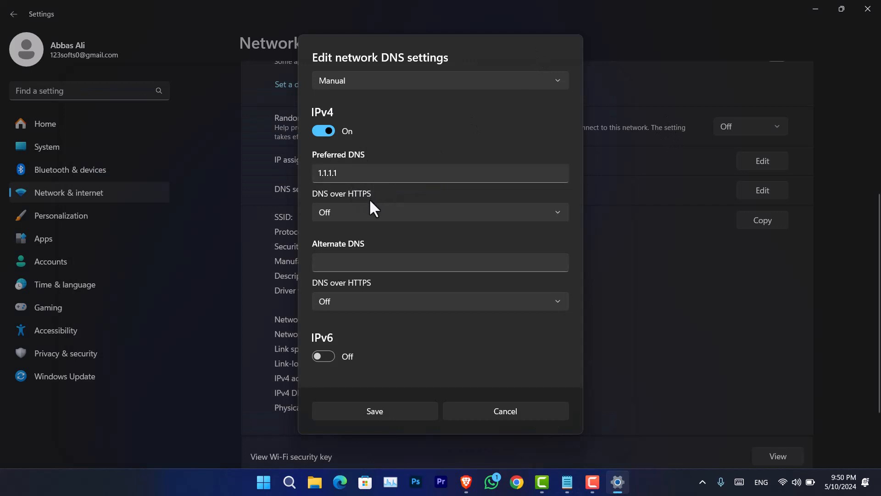
mouse_move(351, 225)
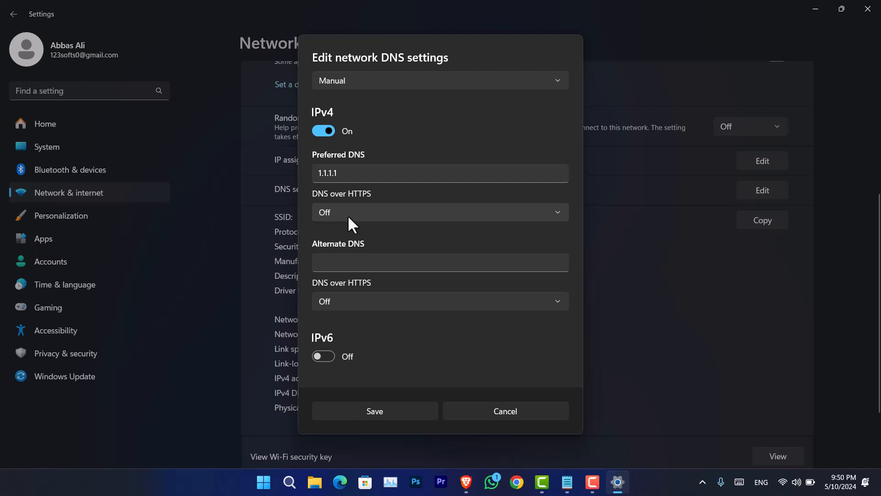
left_click(440, 212)
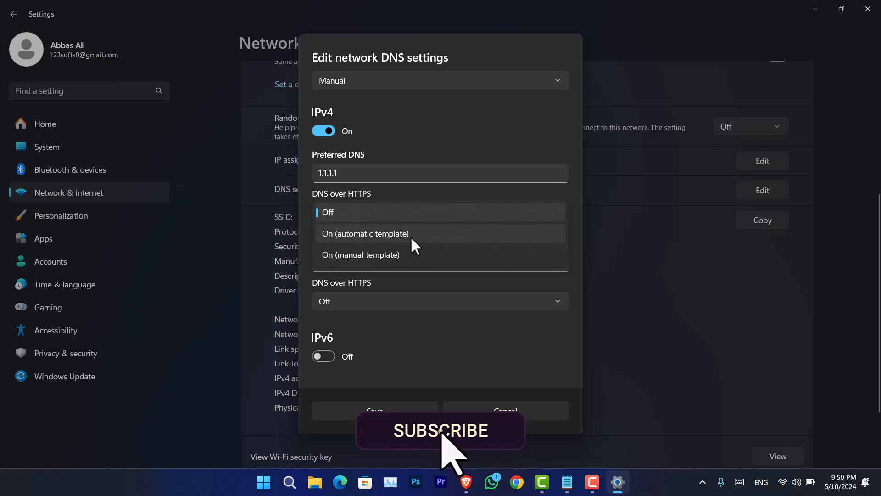
left_click(364, 233)
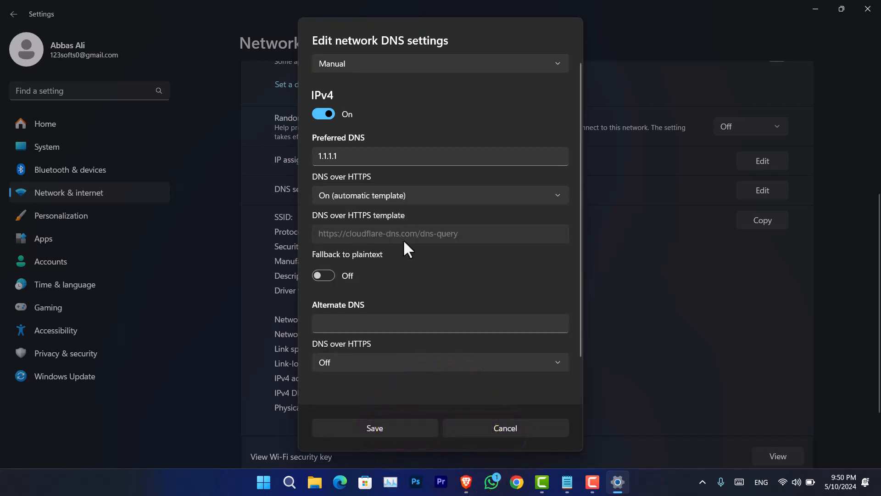
mouse_move(353, 245)
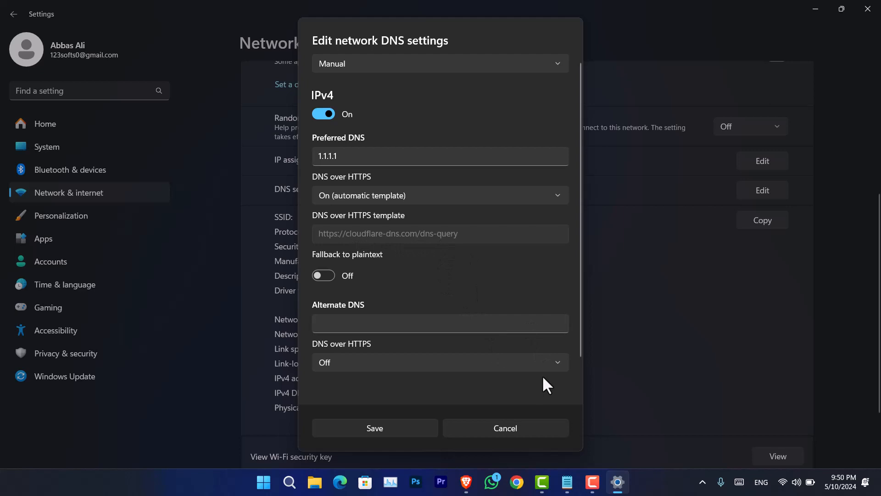
Set 1.0.0.1 as alternate IPv4 DNS with automatic DNS over HTTPS.
left_click(440, 323)
type("1.0.0.1")
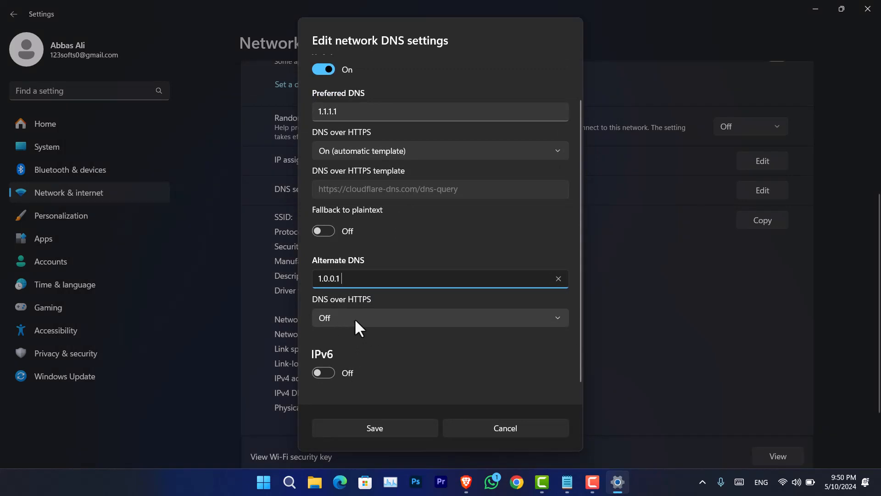
left_click(440, 317)
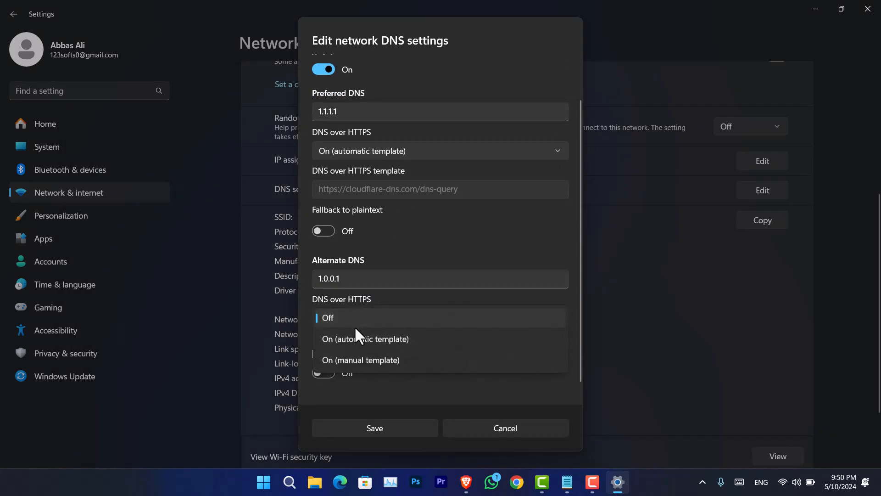
left_click(365, 338)
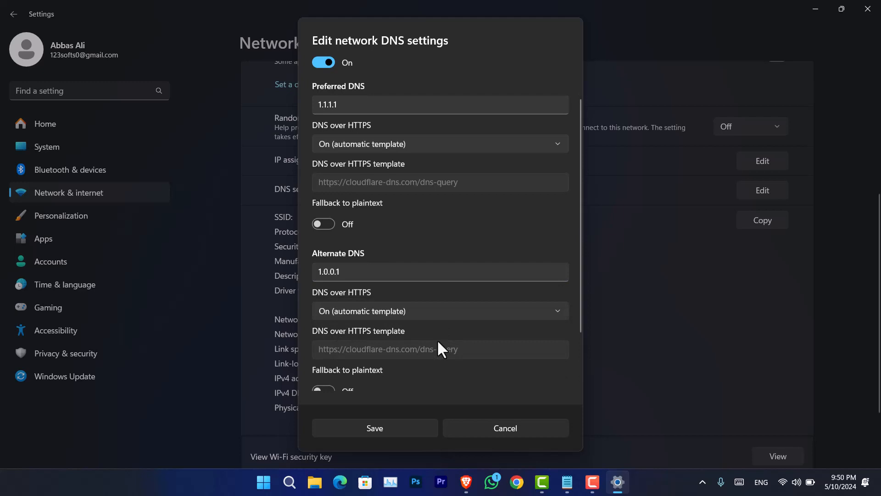
scroll("down", 3)
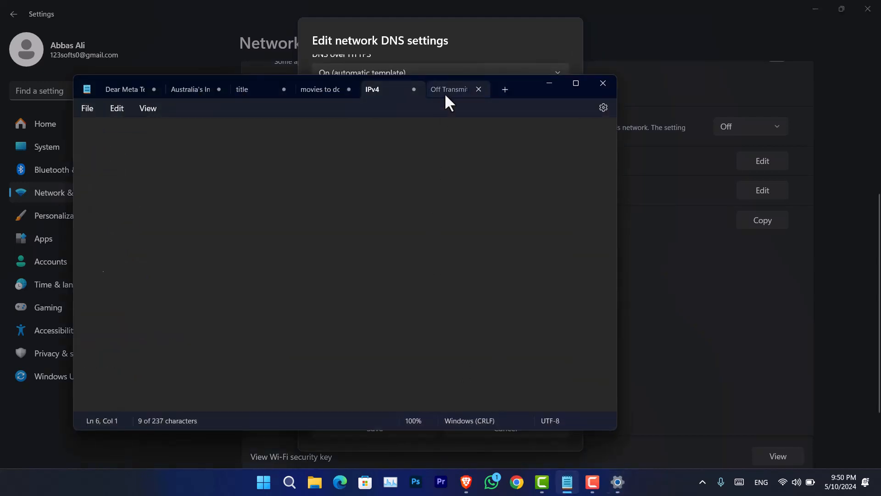
left_click(450, 89)
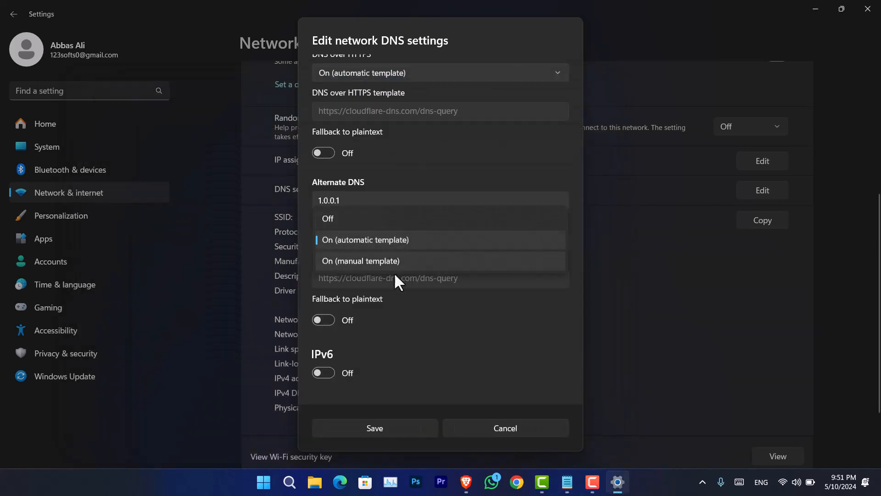
left_click(541, 483)
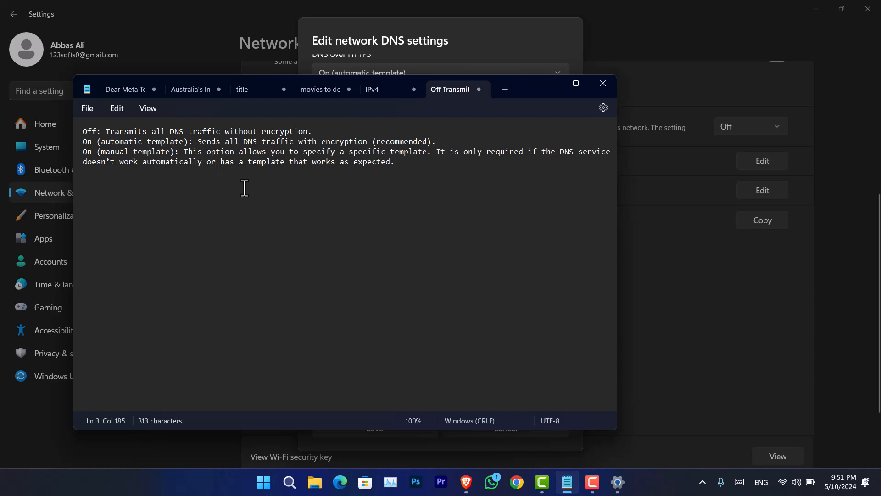
mouse_move(415, 138)
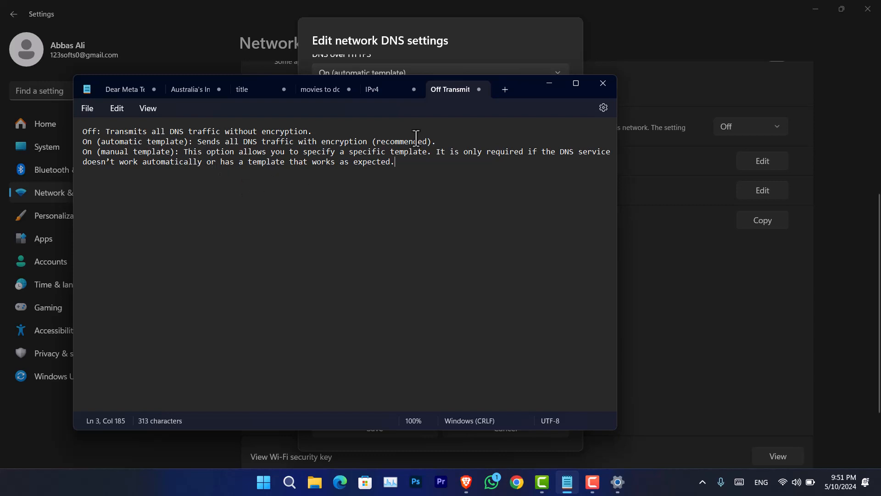
double_click(401, 140)
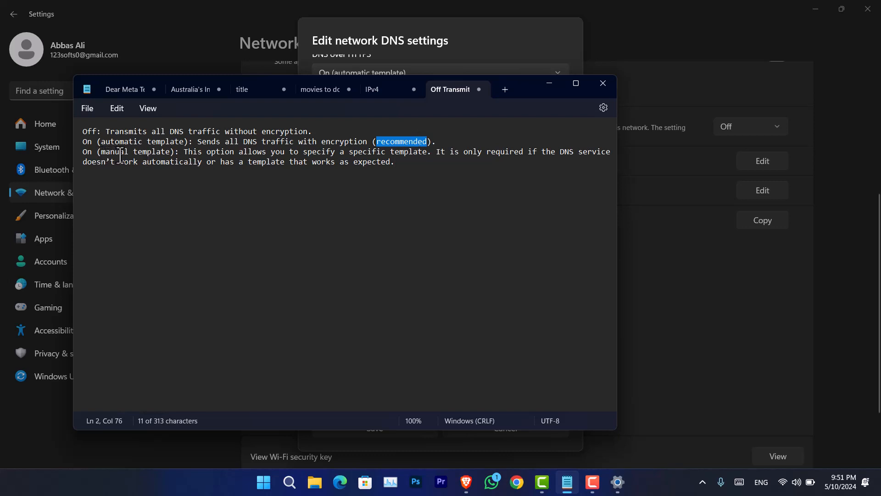
mouse_move(331, 162)
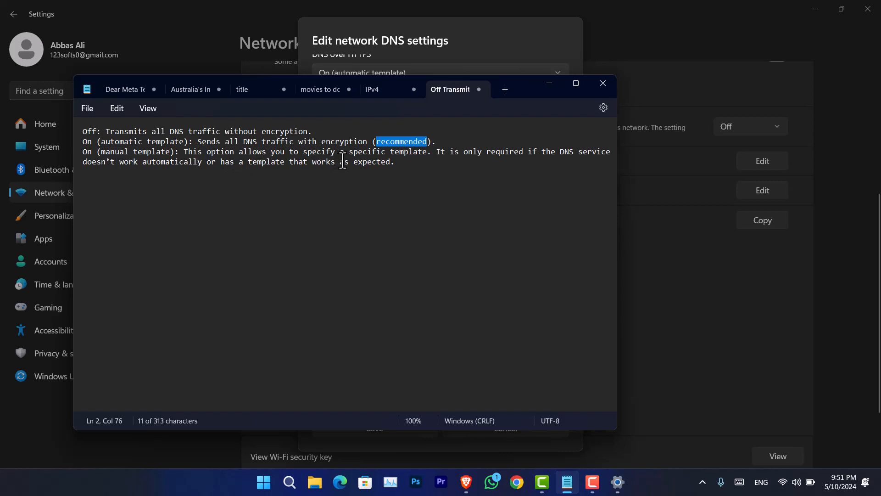
mouse_move(288, 173)
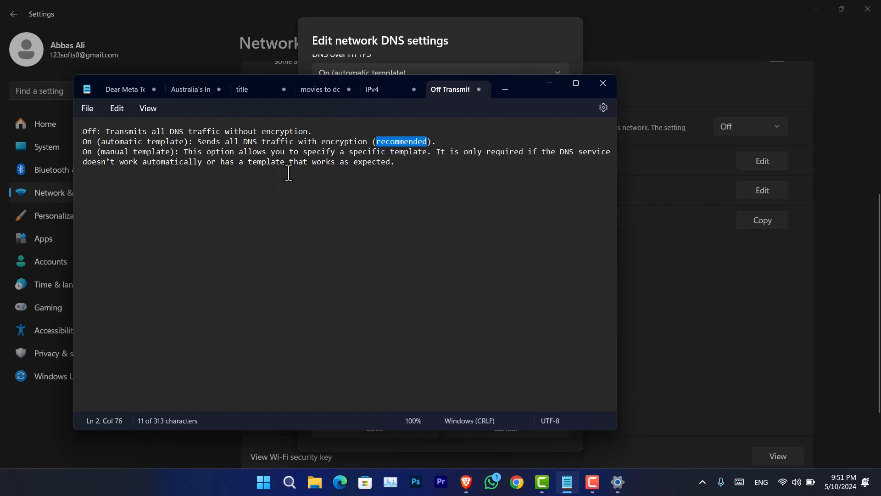
mouse_move(243, 193)
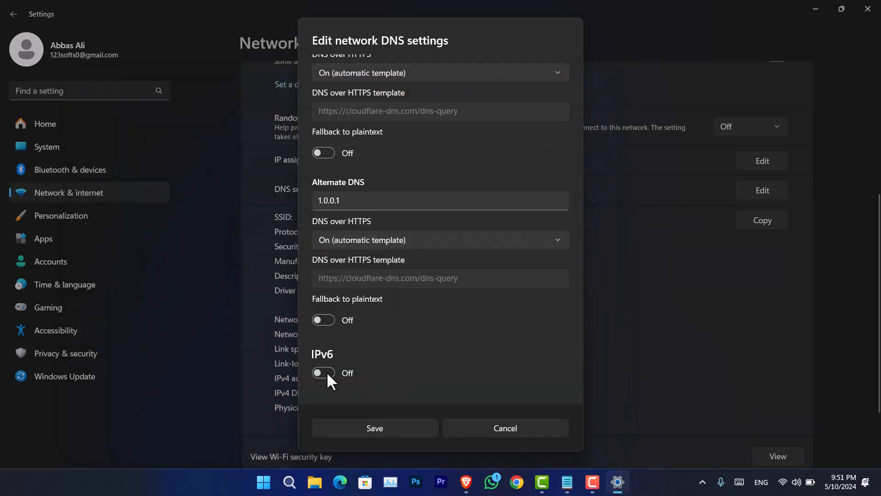
Turn on IPv6 DNS with preferred 2606:4700:4700::1111, encrypted via automatic template.
left_click(323, 373)
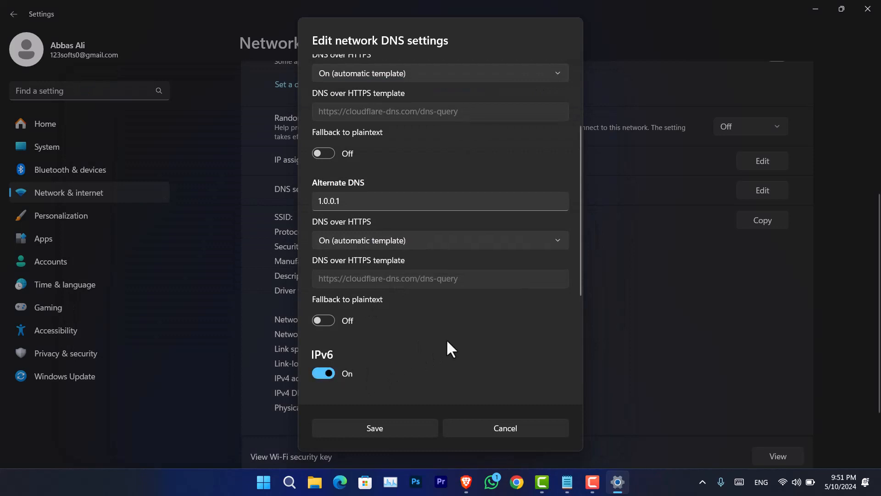
scroll("down", 3)
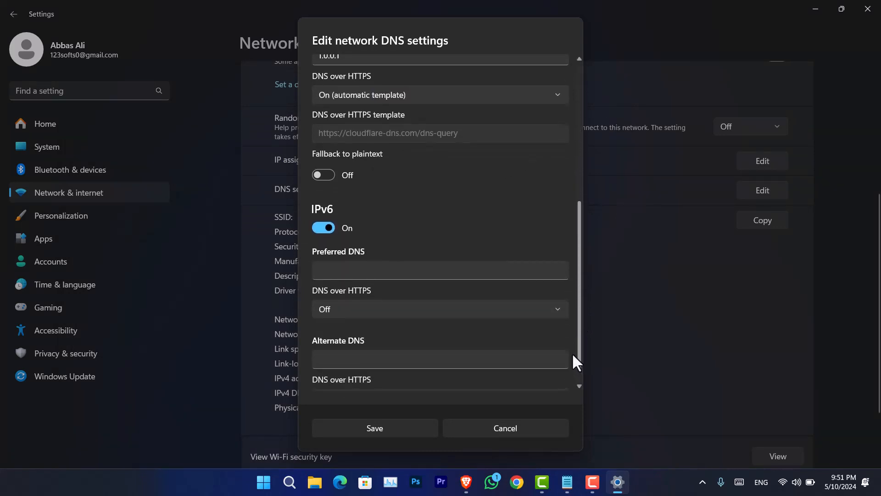
scroll("down", 3)
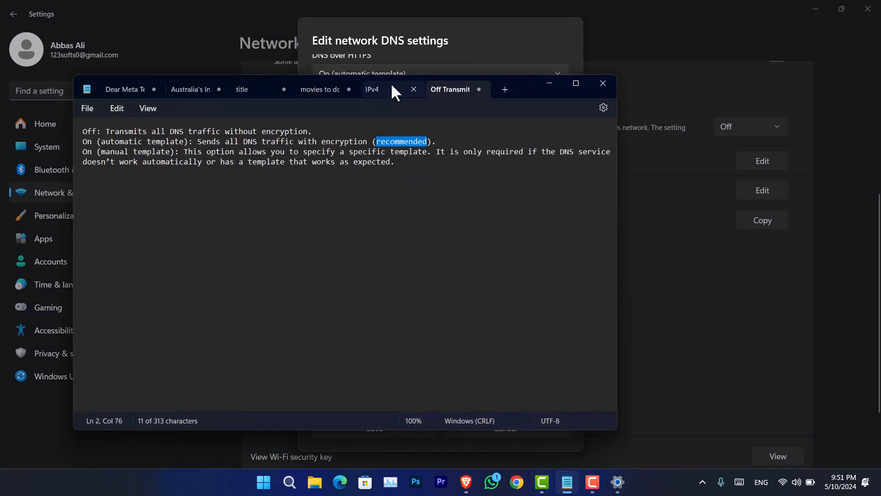
left_click(372, 89)
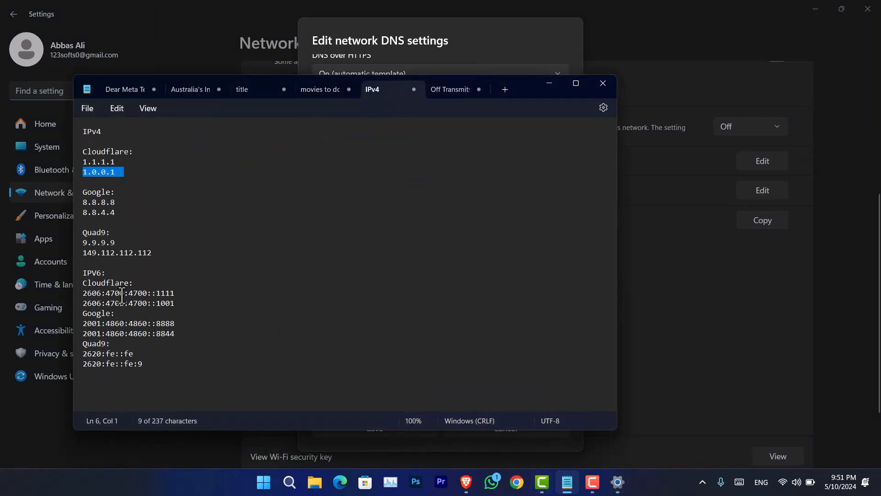
left_click(175, 303)
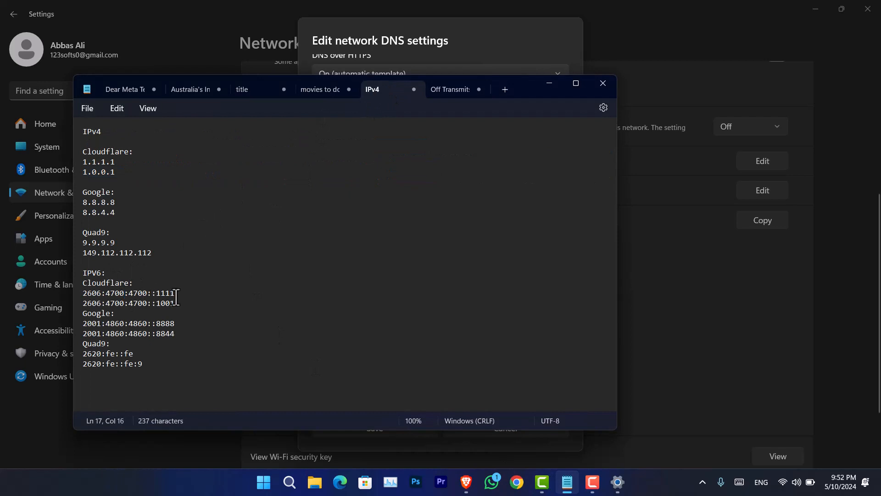
right_click(128, 292)
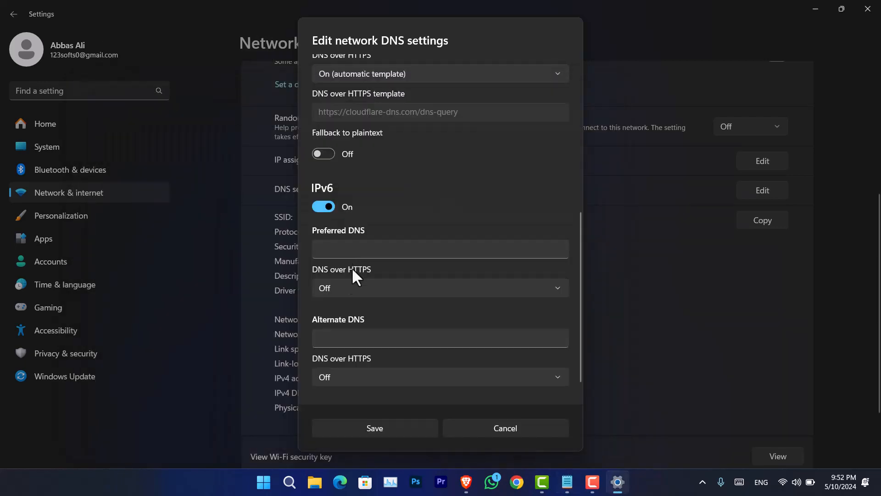
right_click(440, 248)
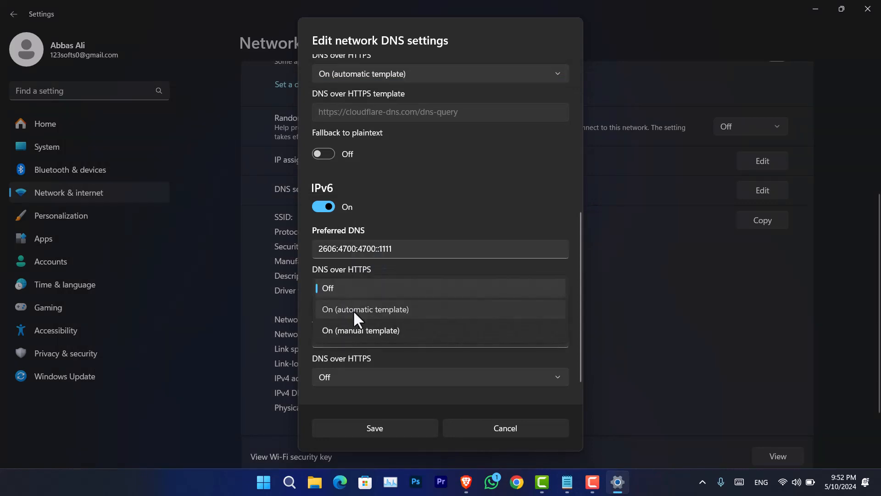
left_click(365, 309)
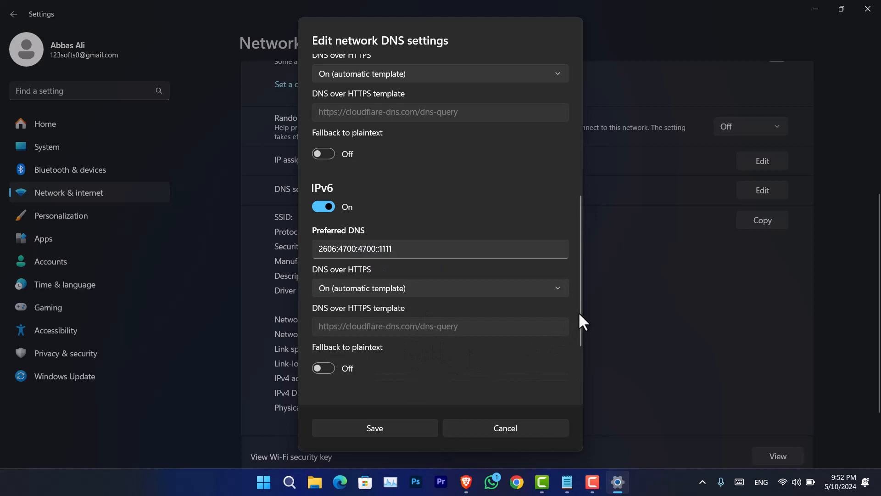
Set alternate IPv6 DNS 2606:4700:4700::1001 with automatic DNS over HTTPS.
scroll("down", 3)
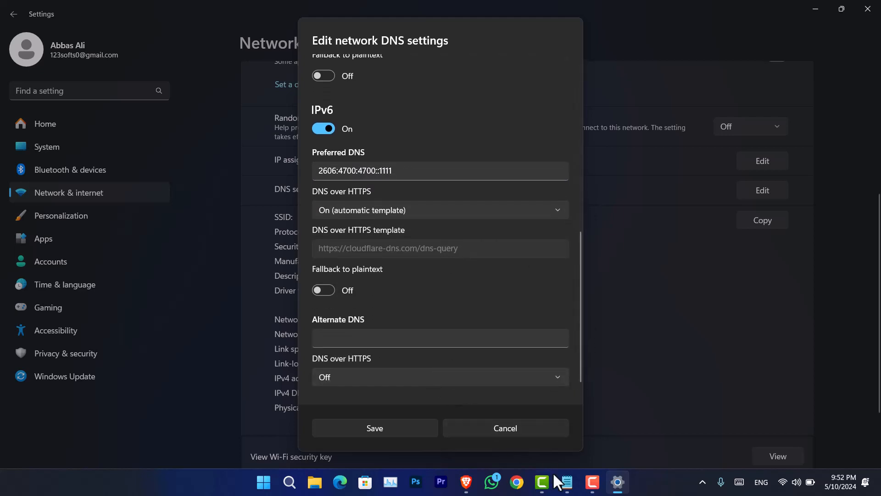
left_click(566, 483)
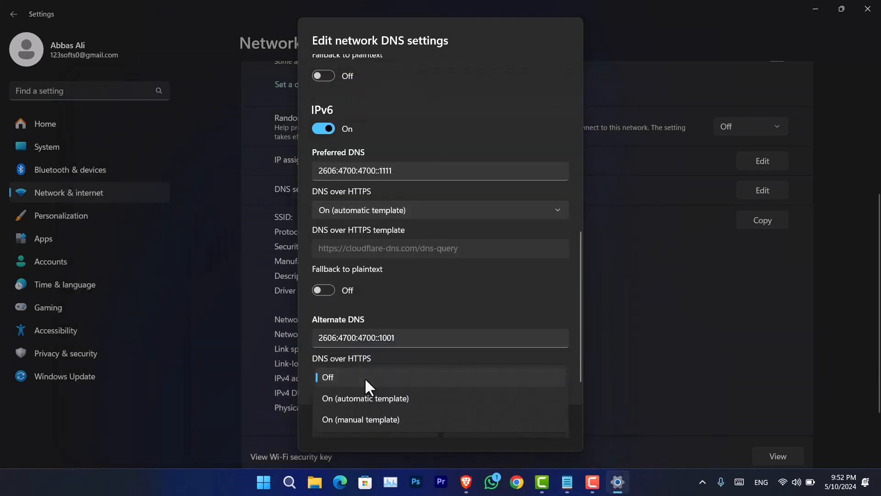
left_click(364, 398)
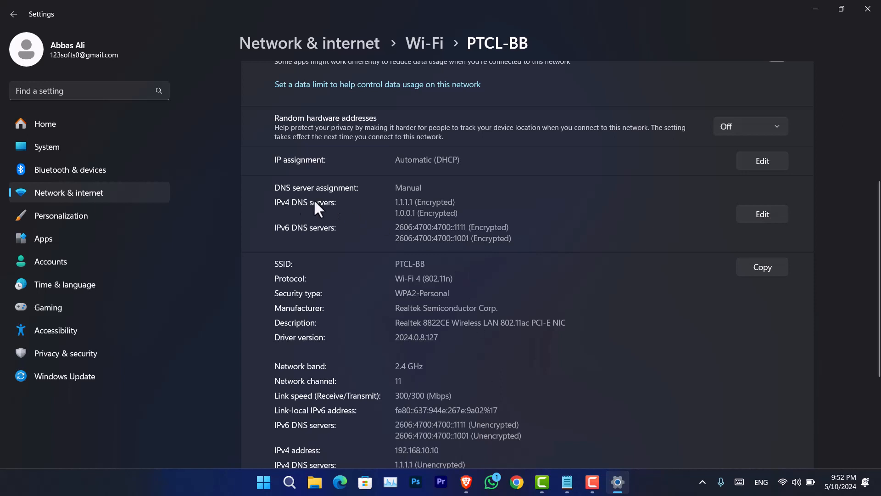
Save and confirm all four Cloudflare DNS servers show Encrypted under Manual assignment.
double_click(436, 202)
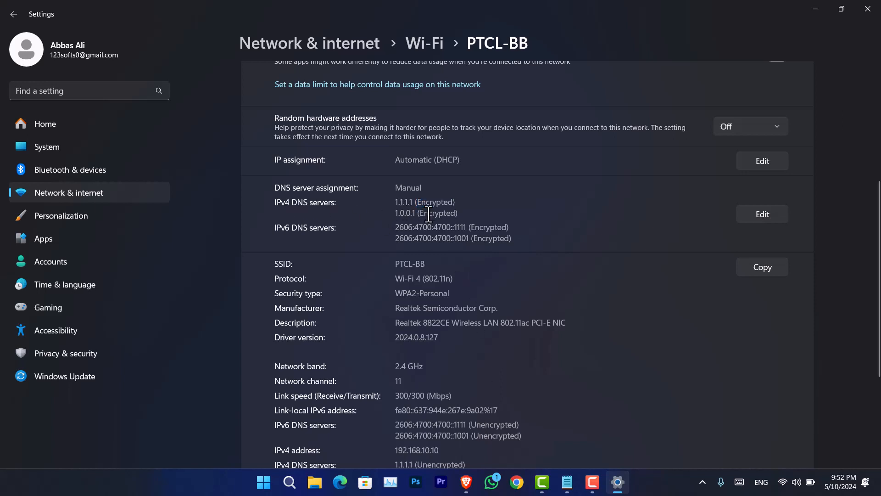
double_click(438, 213)
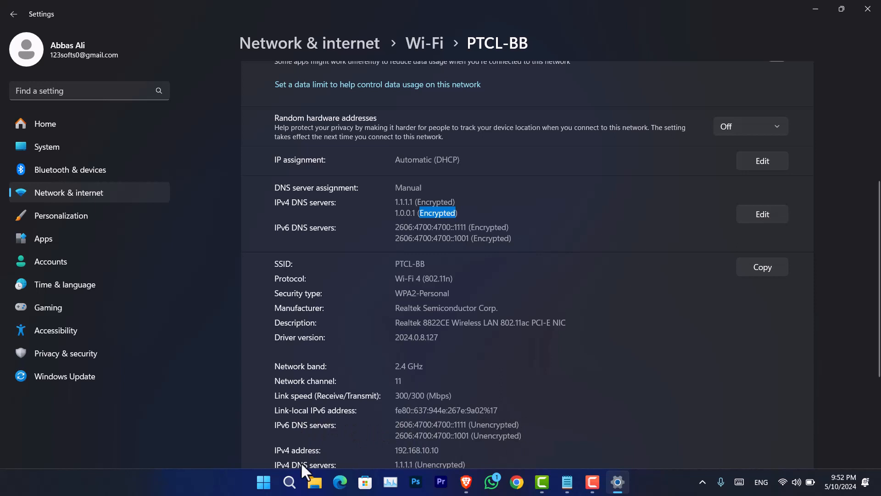
scroll("down", 3)
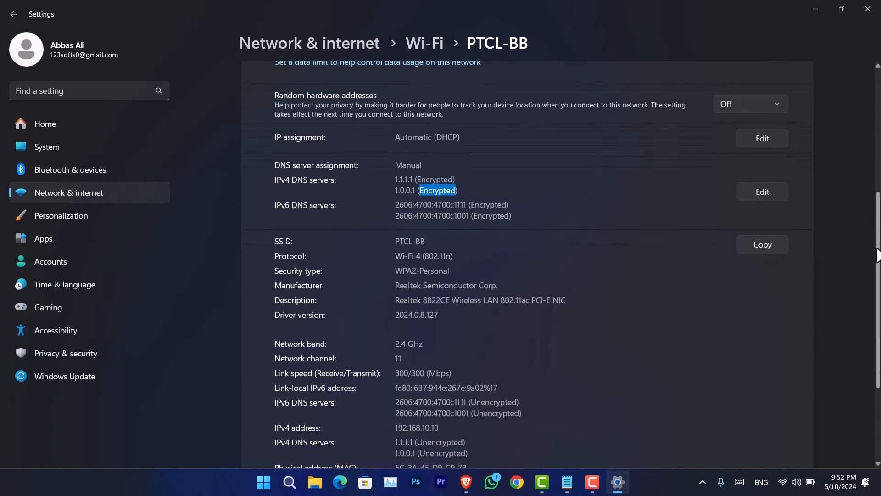
scroll("up", 3)
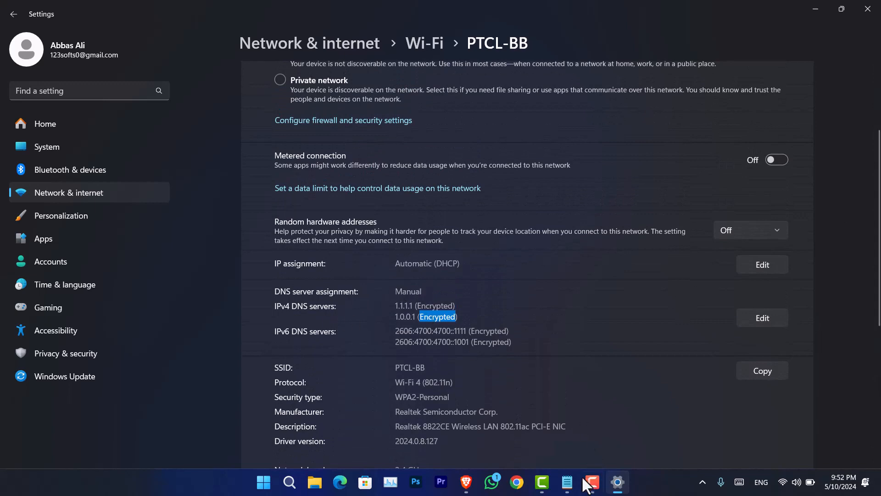
left_click(591, 482)
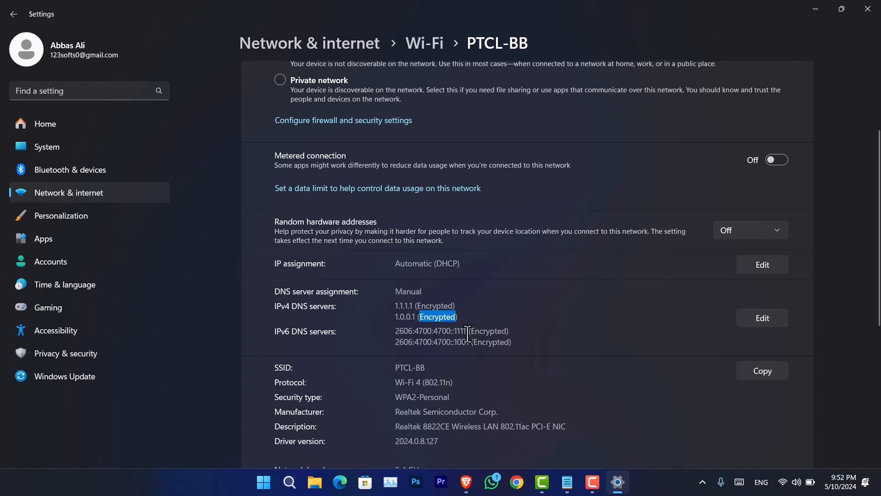
left_click(461, 332)
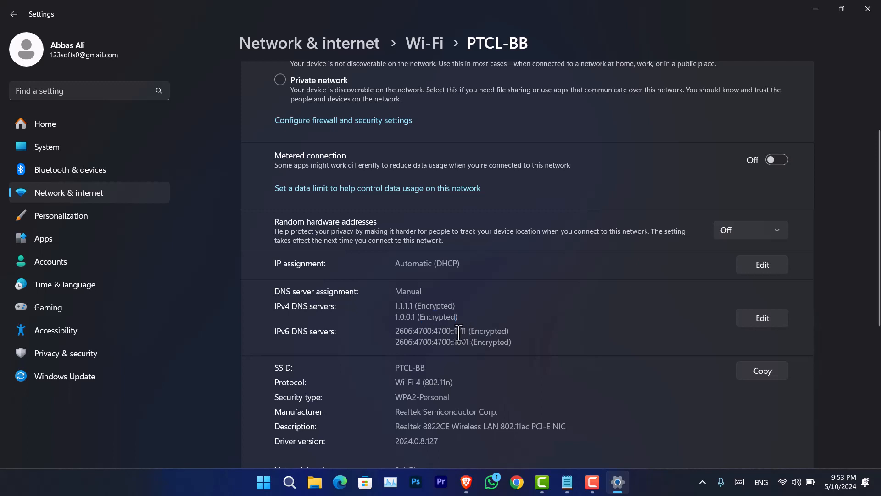